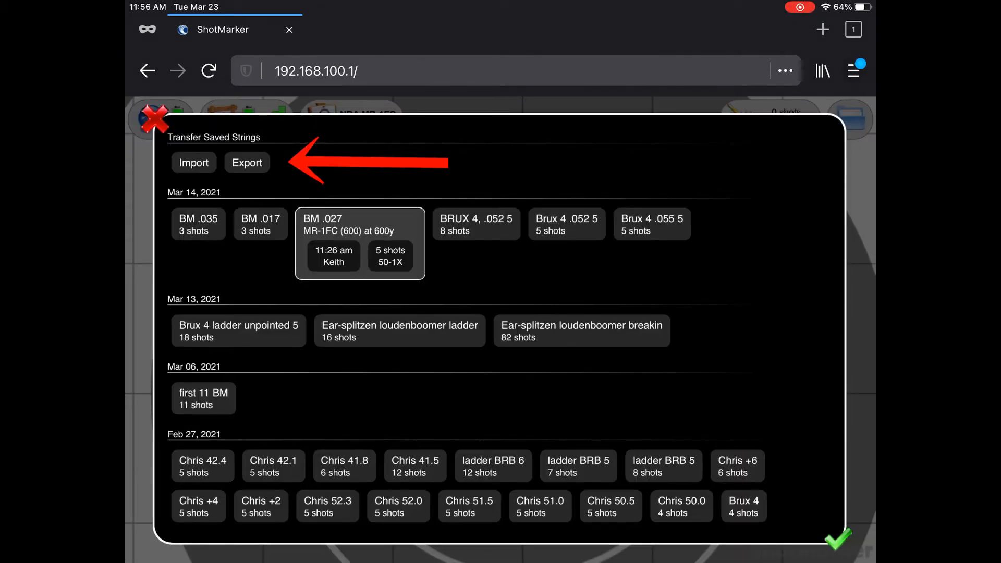
Export three selected saved strings to the SM_export_Mar_23.tar file.
left_click(247, 163)
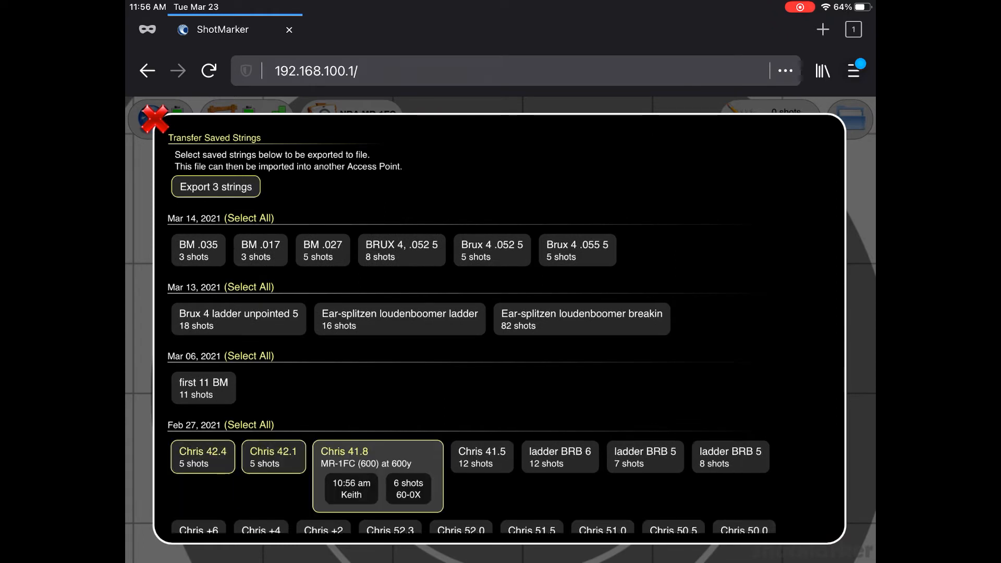
left_click(215, 186)
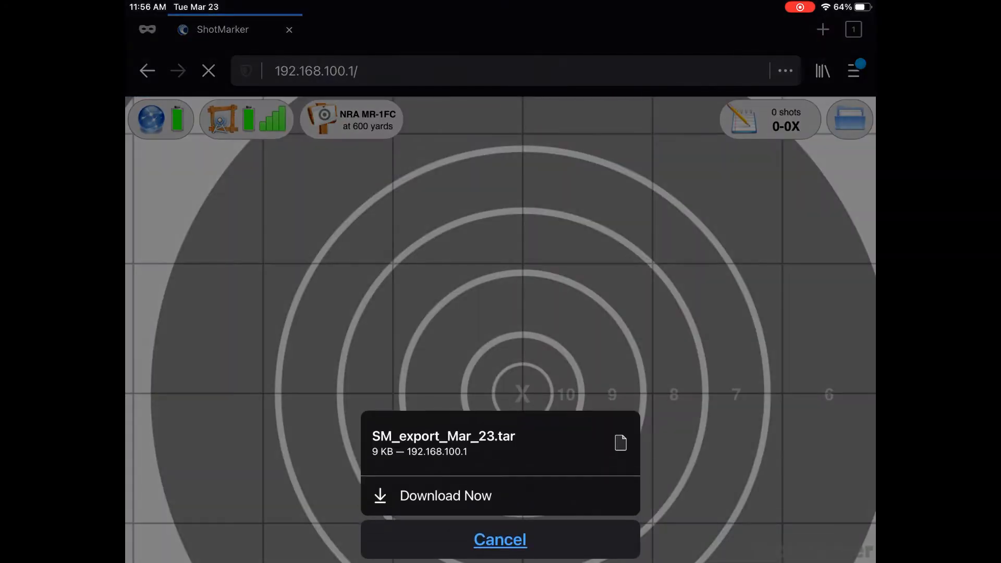
Download the exported .tar file and bring up the saved-strings import dialog.
left_click(445, 495)
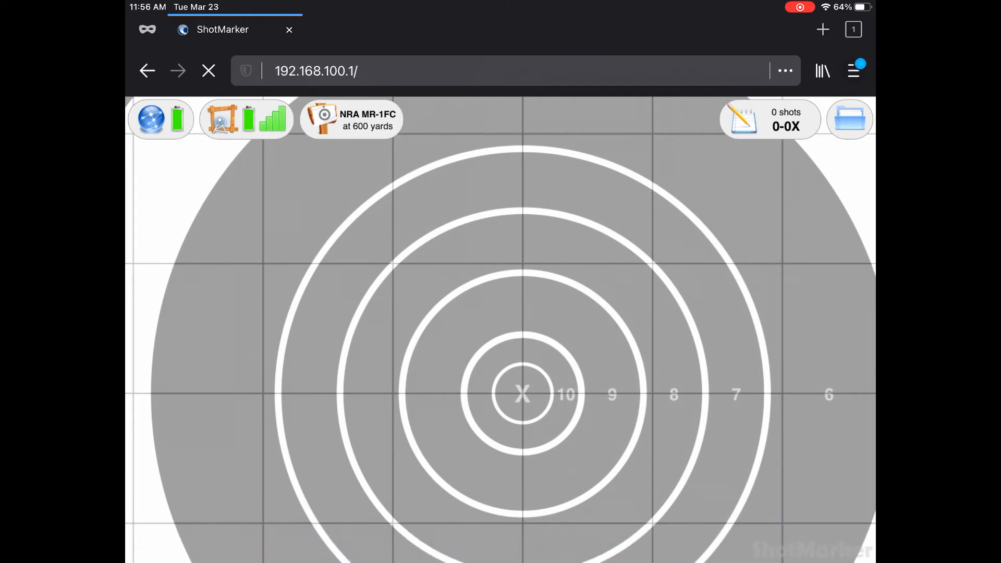
left_click(849, 120)
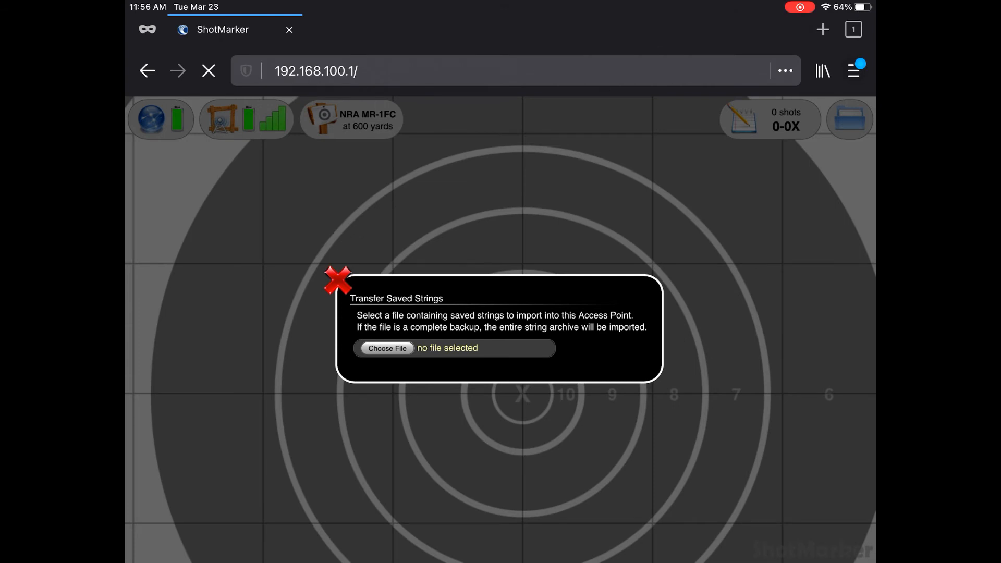
Browse the device's files and import SM_export_Mar_20.tar.
left_click(385, 347)
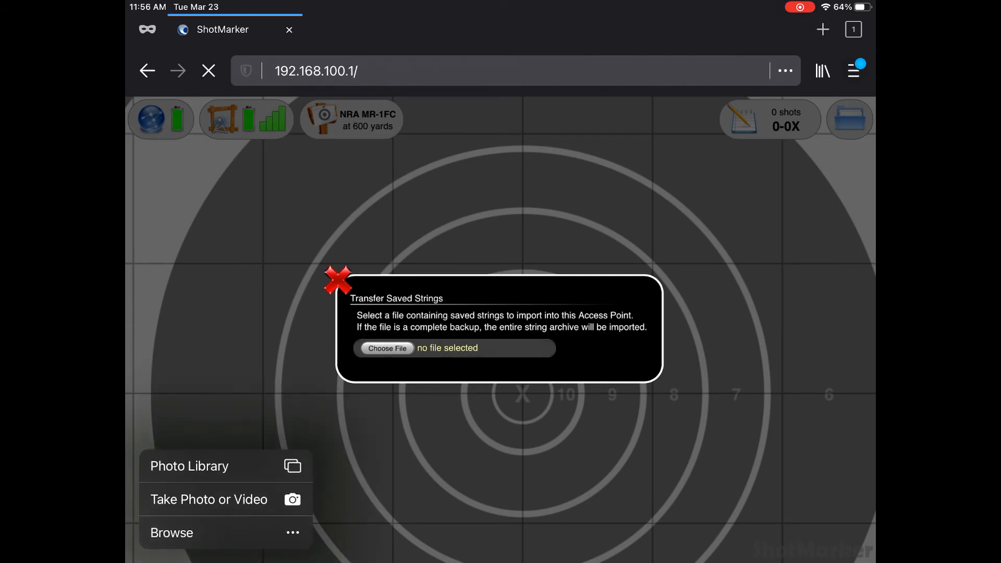
left_click(171, 532)
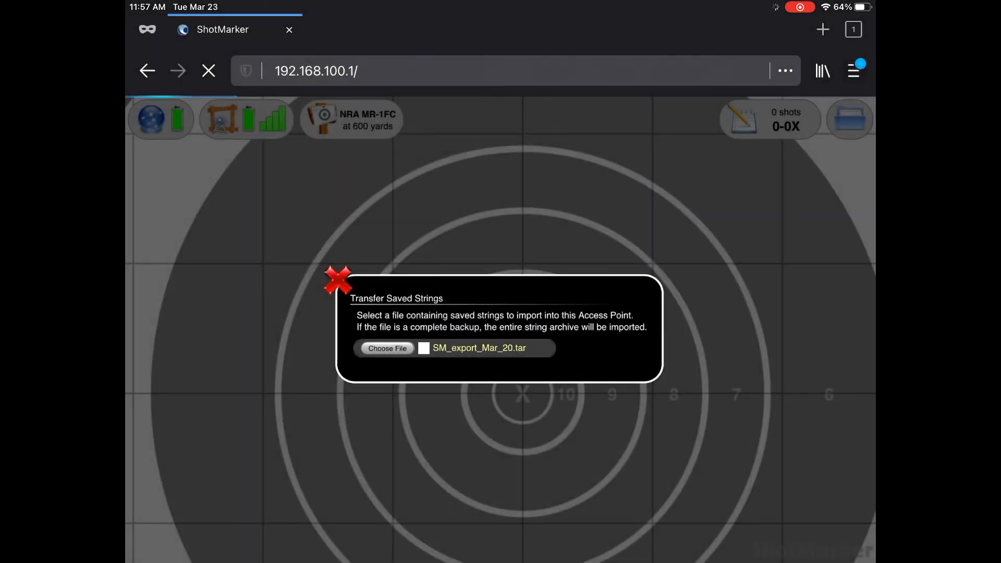
left_click(338, 281)
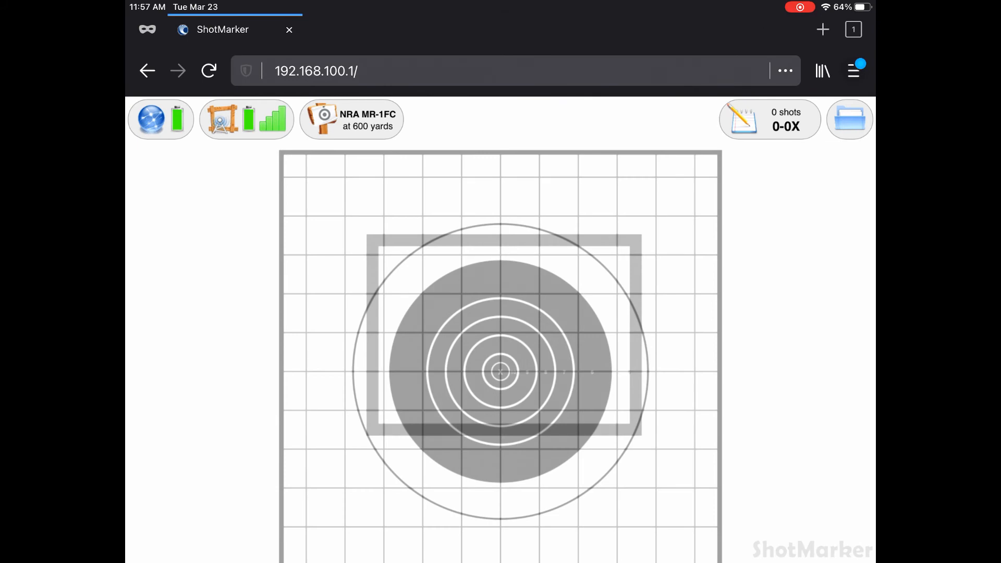
Load the 15-shot Mar 20, 2021 string and rename it 'rattlesnake 800 red BR4'.
left_click(849, 119)
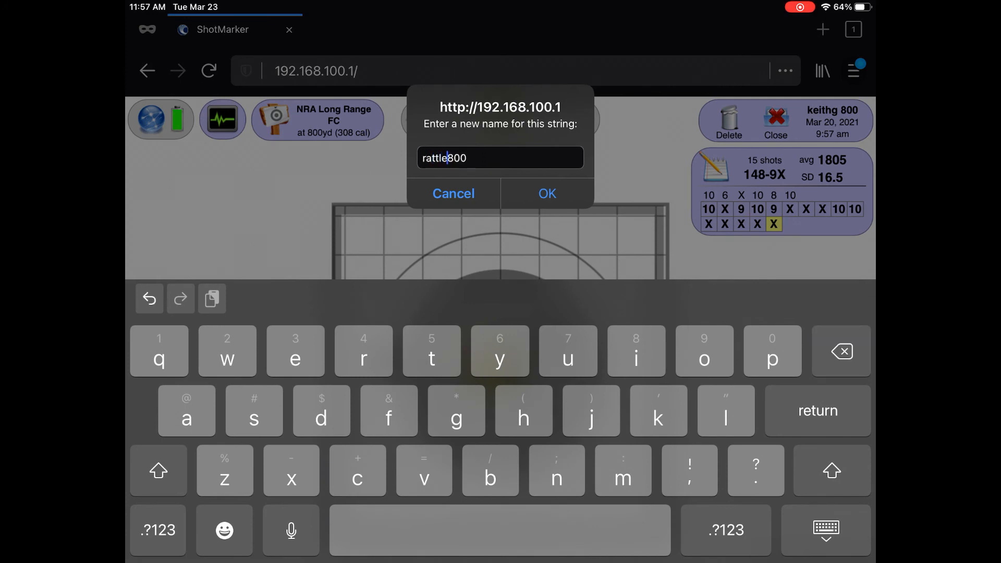
type("snake")
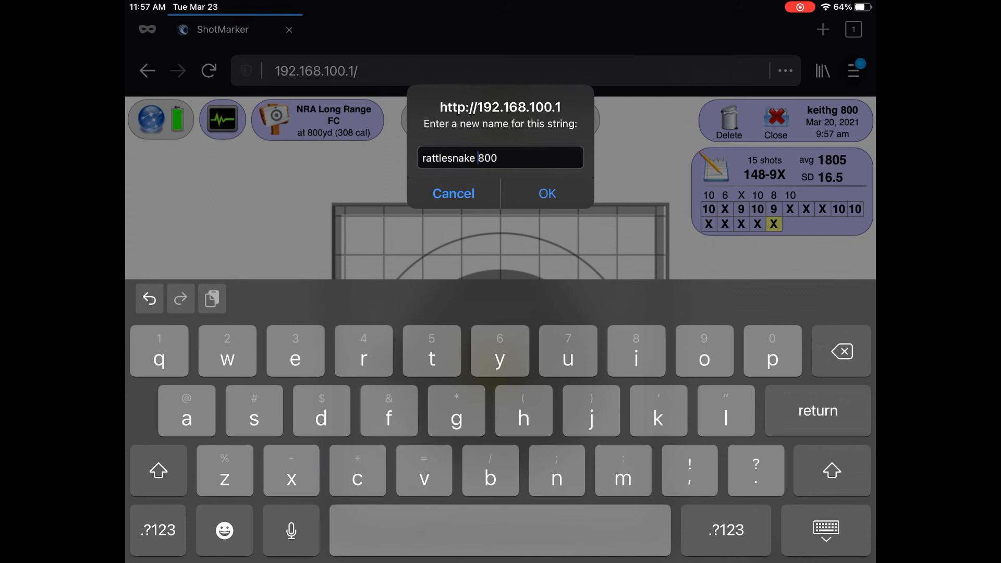
type("red")
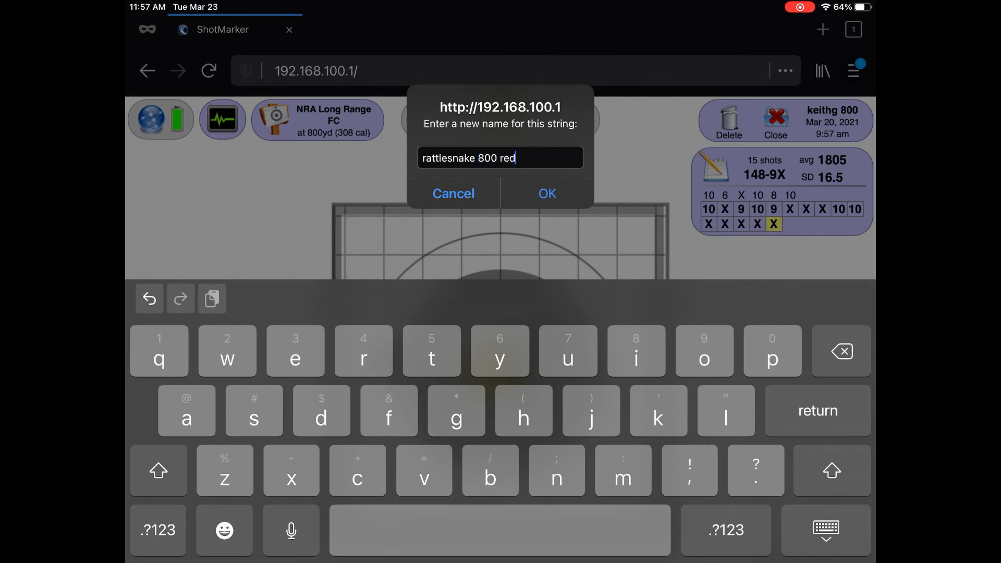
type("B")
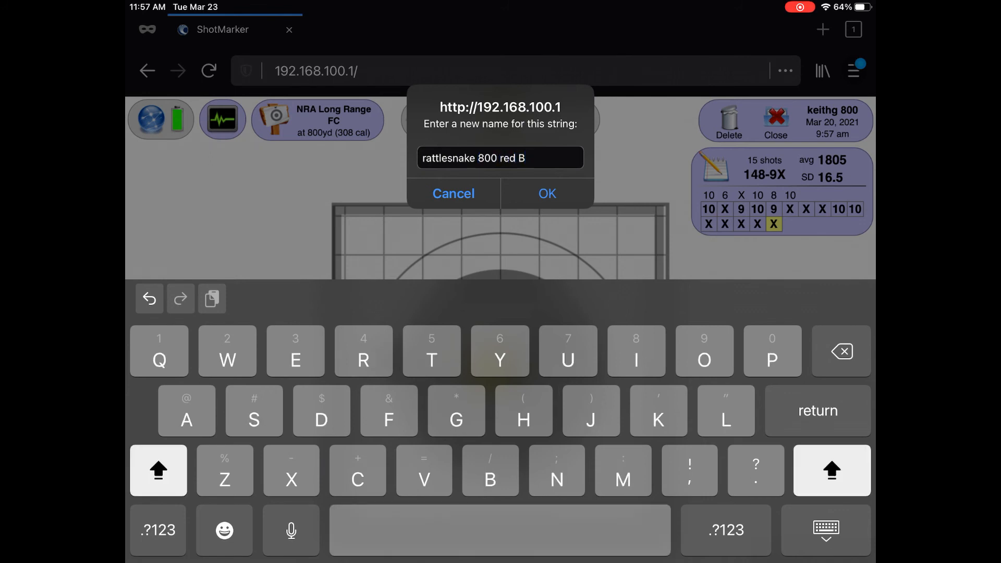
type("4")
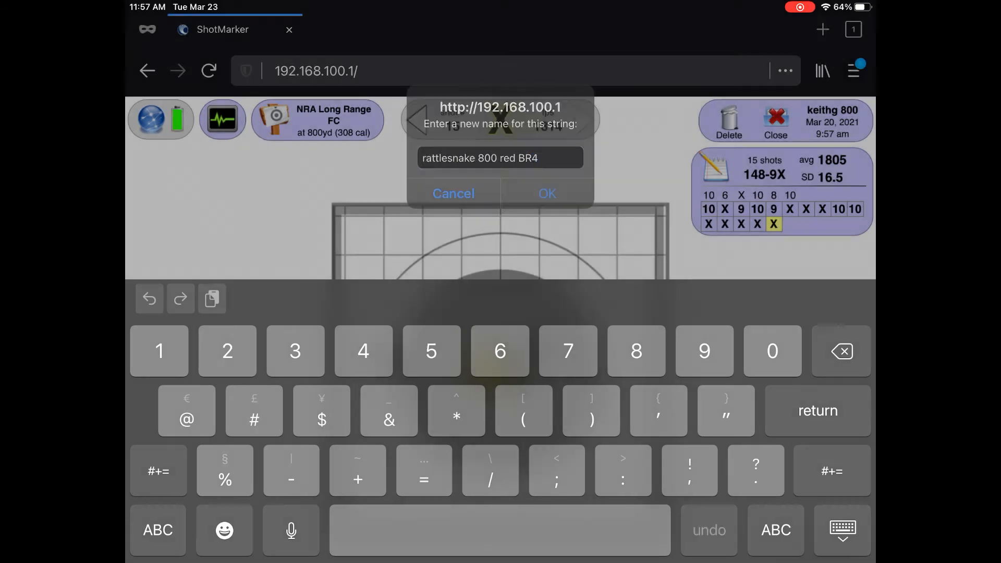
left_click(545, 193)
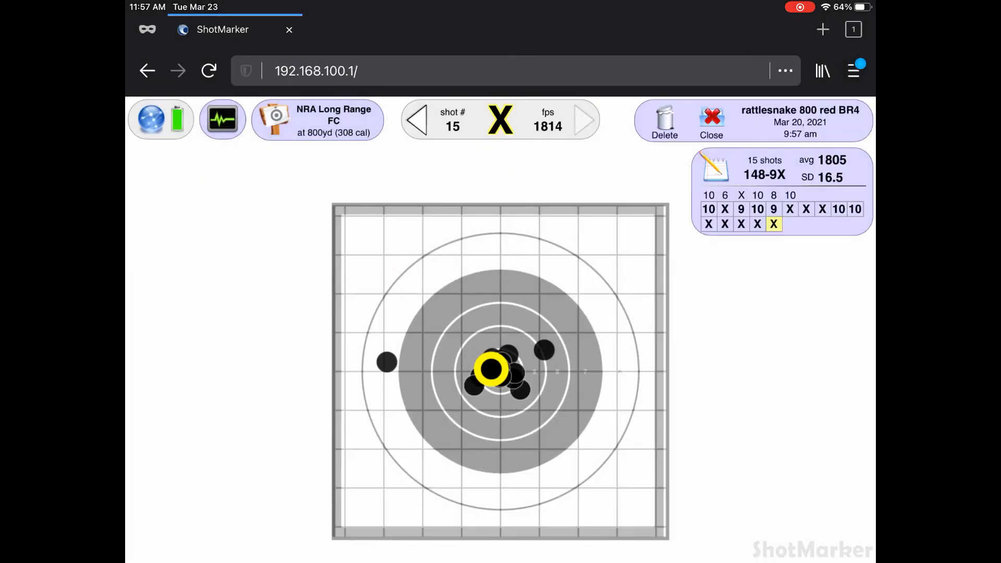